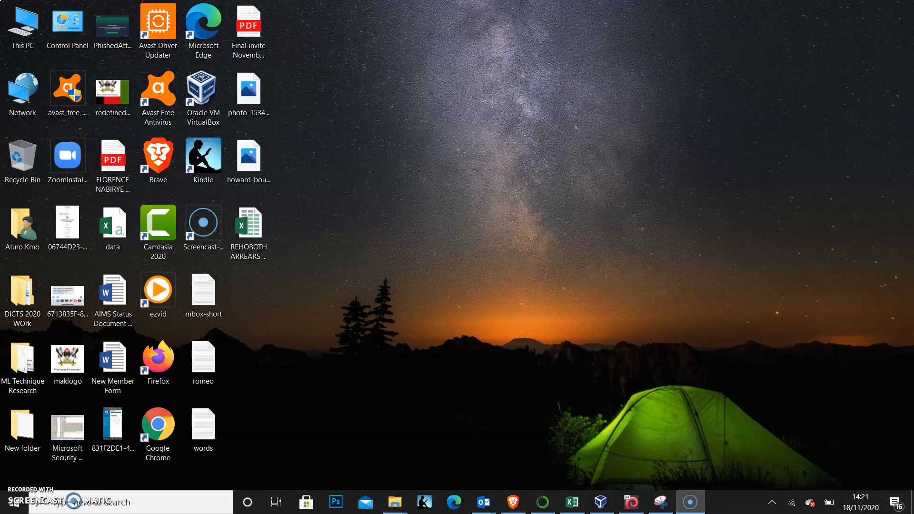
mouse_move(607, 374)
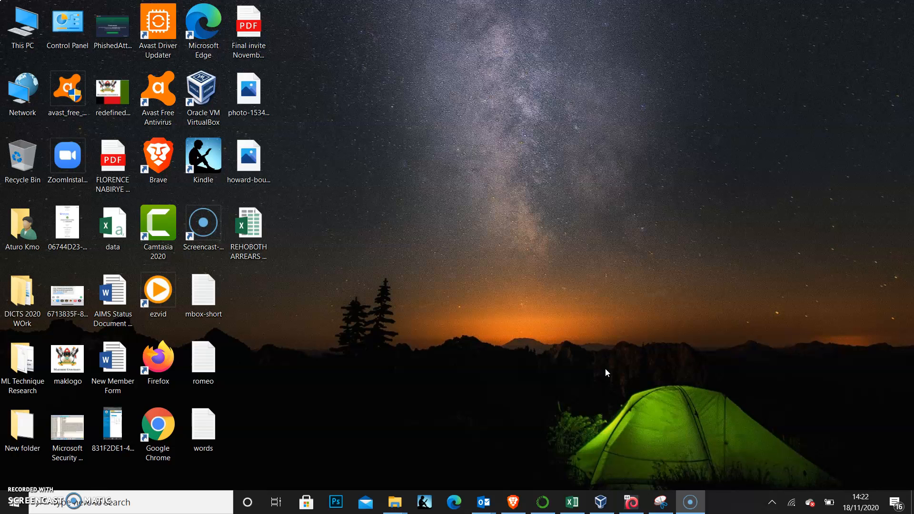
Launch Google Chrome from its desktop shortcut.
click(158, 425)
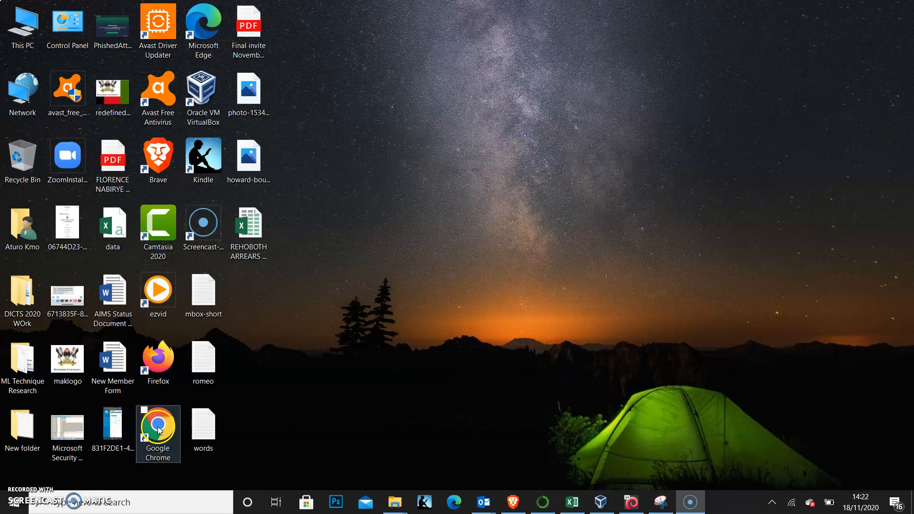
double_click(157, 430)
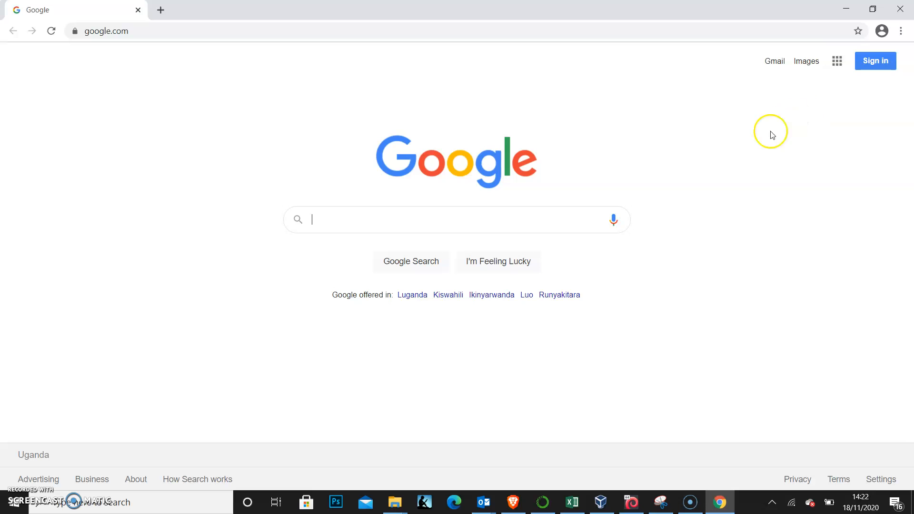
mouse_move(904, 31)
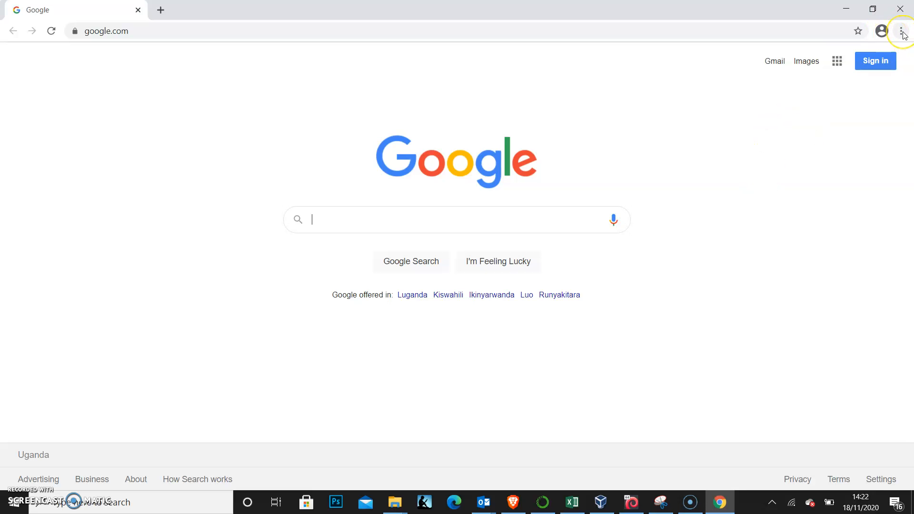
mouse_move(903, 31)
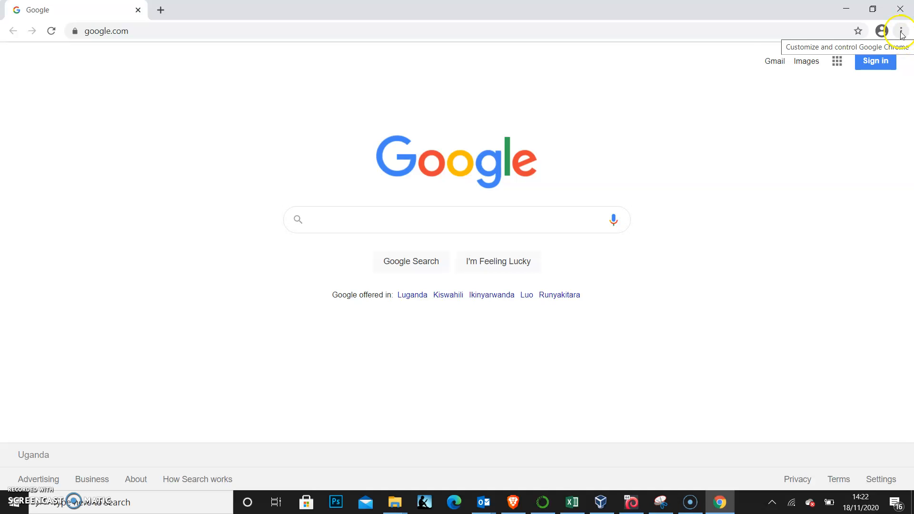
Open Chrome's About page to confirm version 87.0.4280.66 is up to date.
click(901, 30)
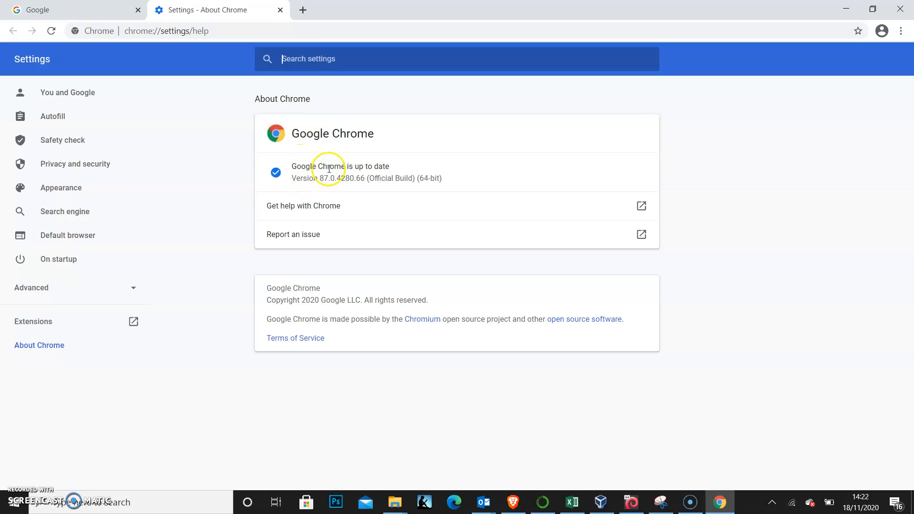
mouse_move(331, 188)
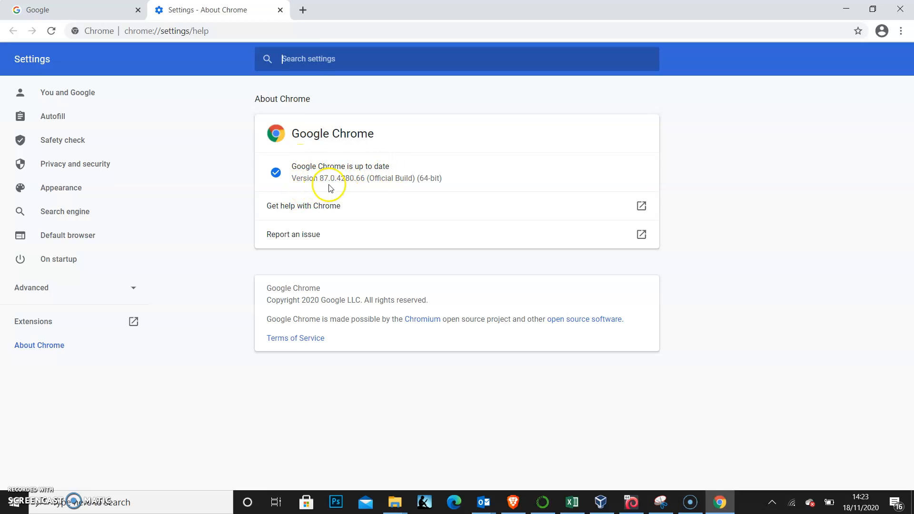
mouse_move(341, 191)
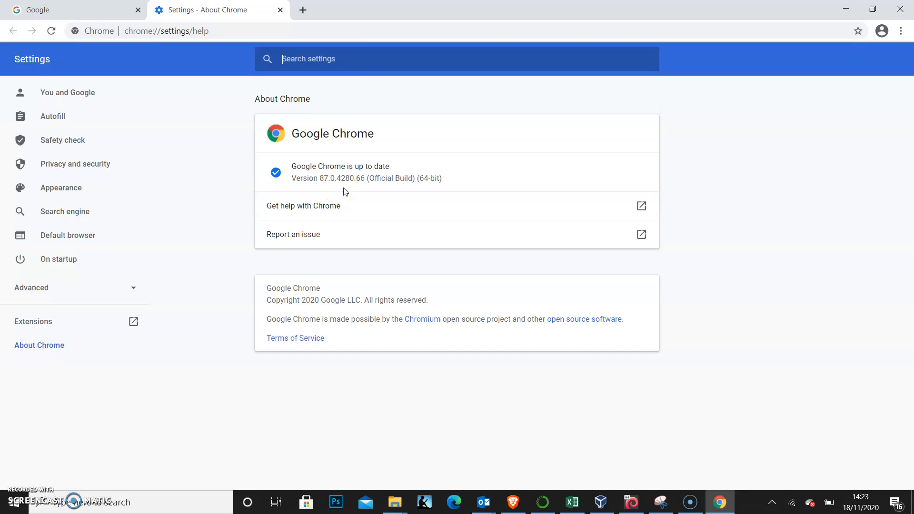
mouse_move(465, 194)
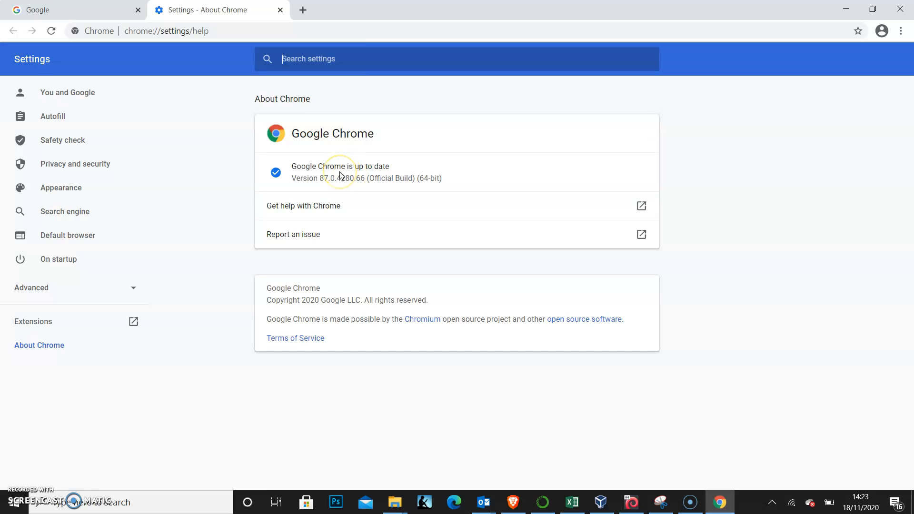
mouse_move(341, 176)
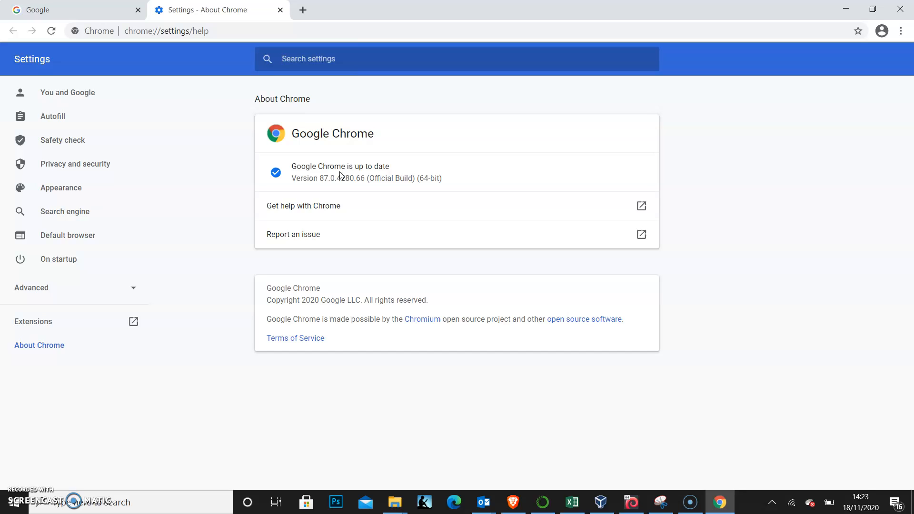
mouse_move(237, 226)
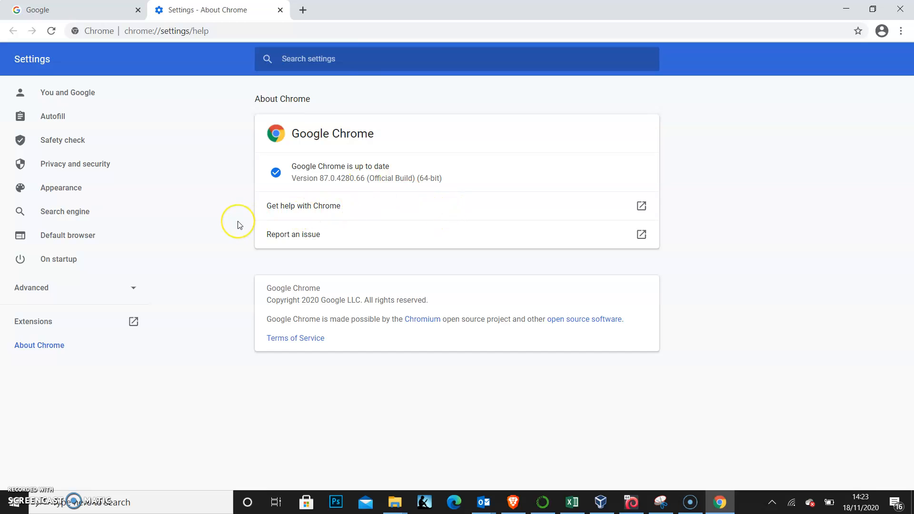
mouse_move(239, 228)
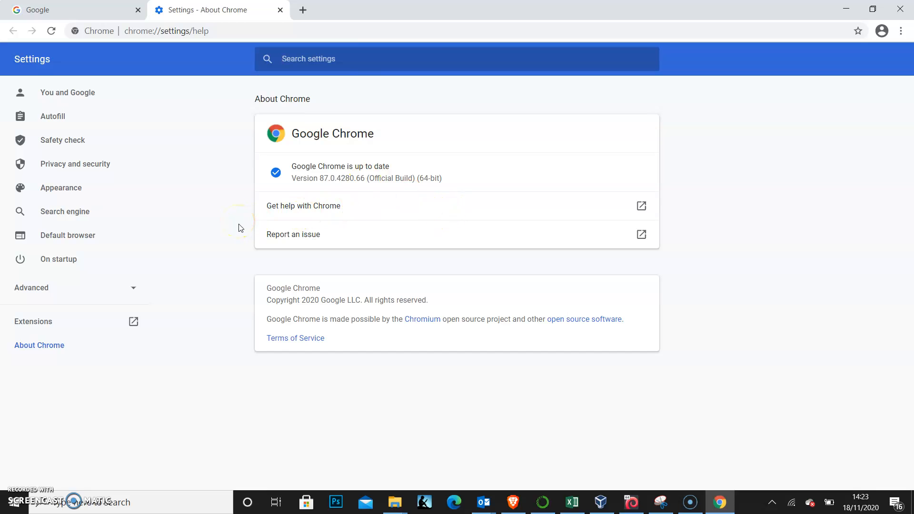
mouse_move(108, 183)
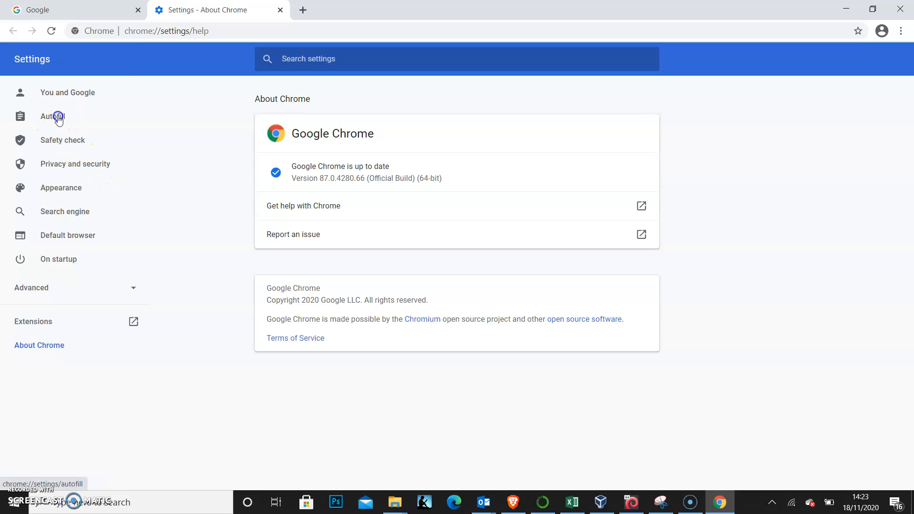
In Autofill > Passwords, switch off 'Offer to save passwords' and 'Auto Sign-in'.
click(53, 117)
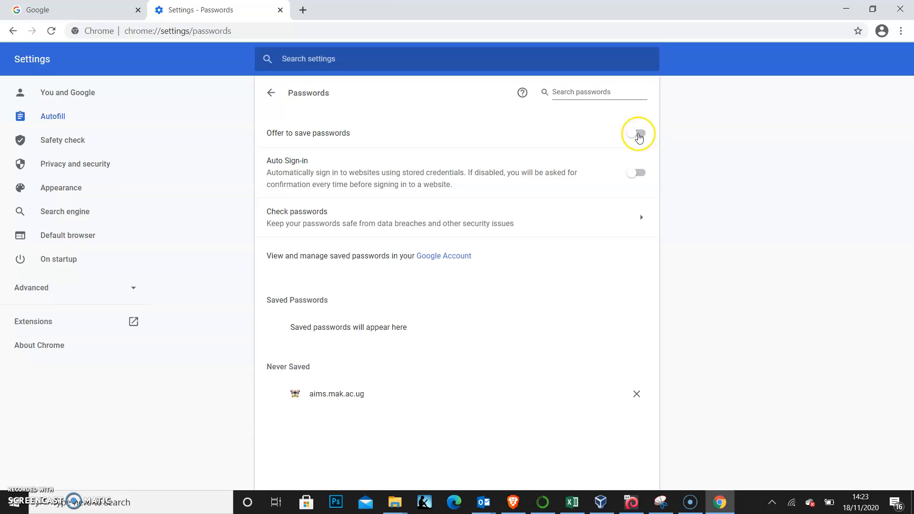
click(636, 133)
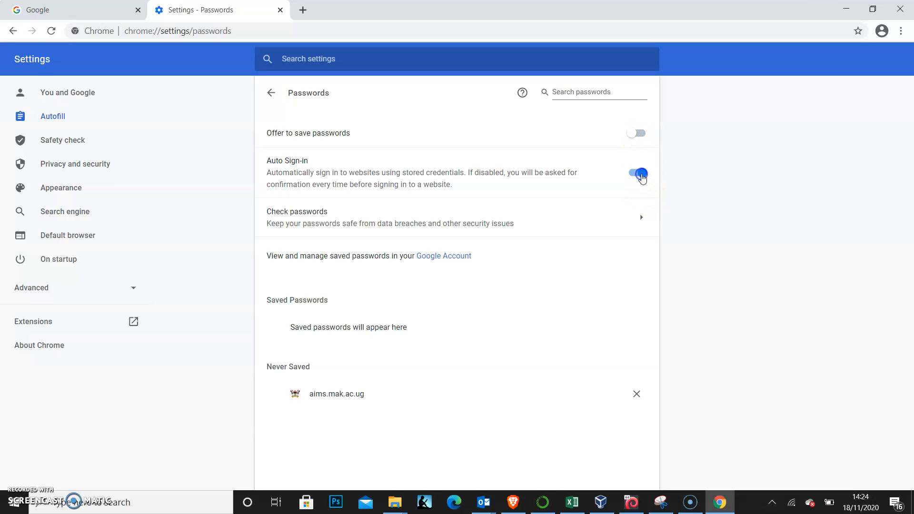
click(636, 173)
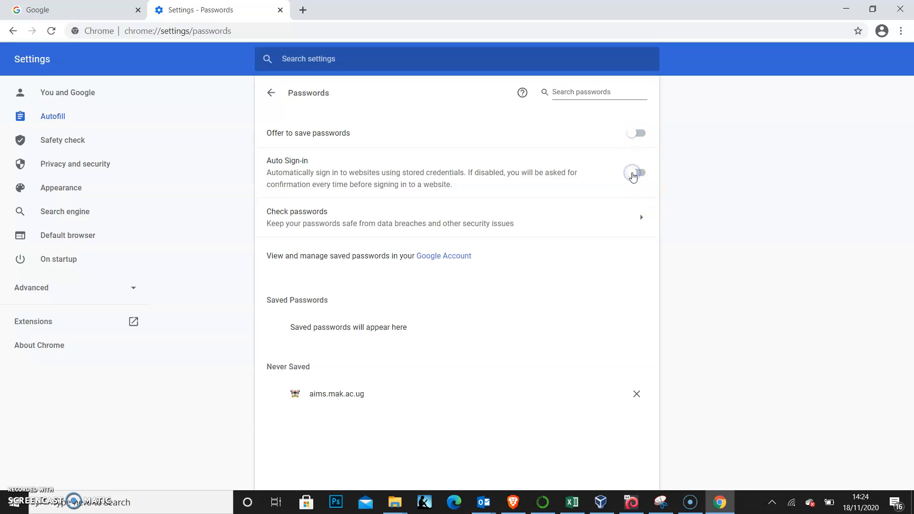
click(636, 172)
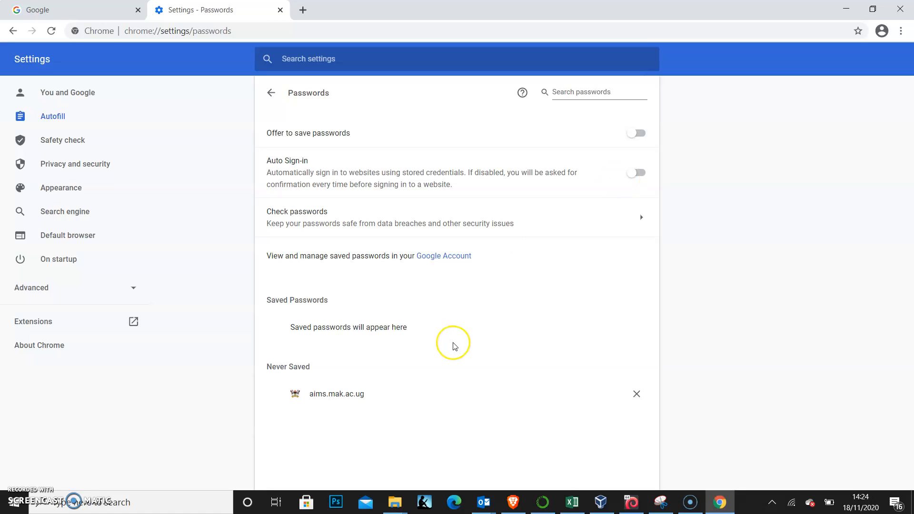
mouse_move(290, 326)
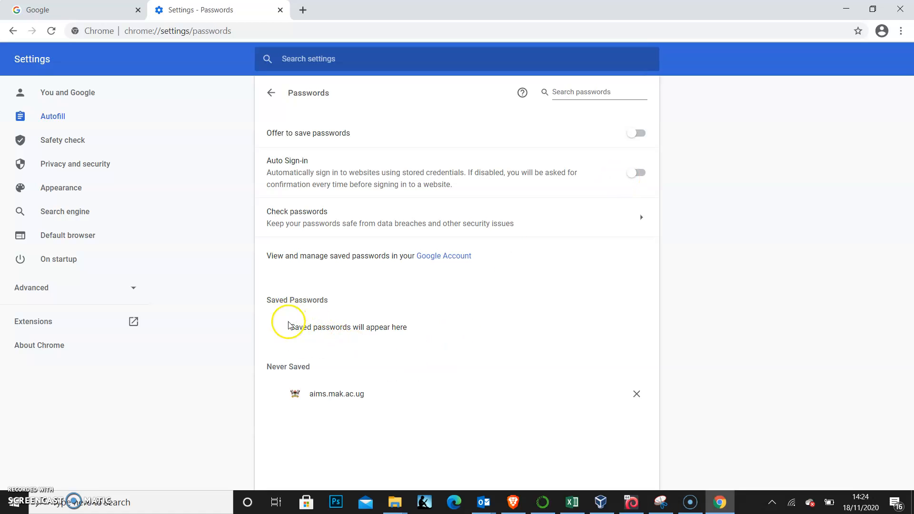
mouse_move(330, 352)
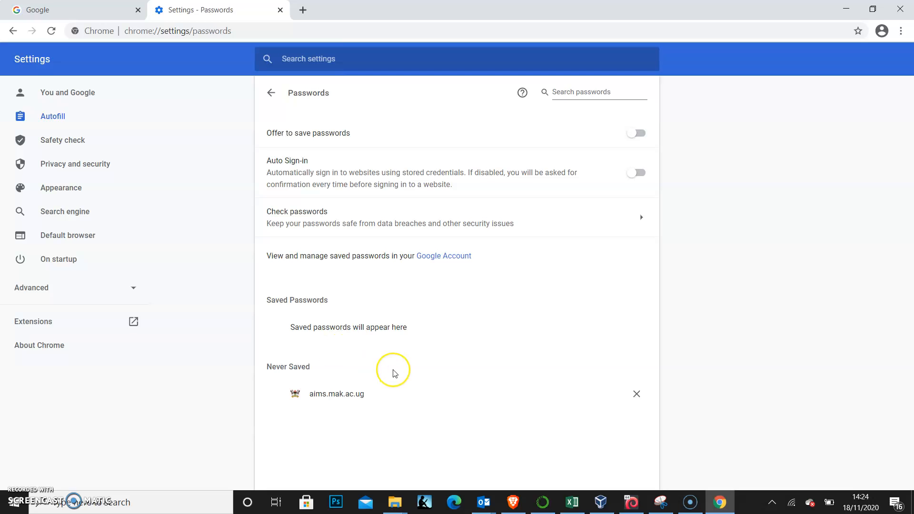
mouse_move(394, 373)
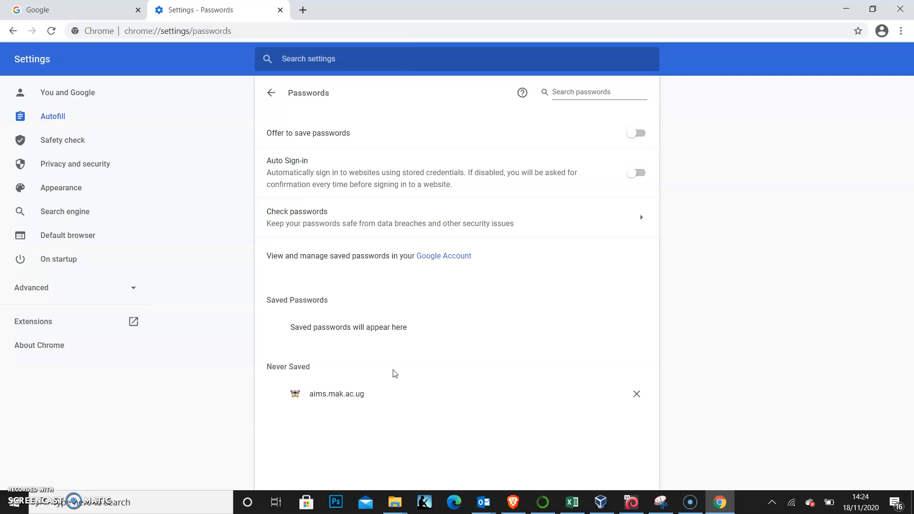